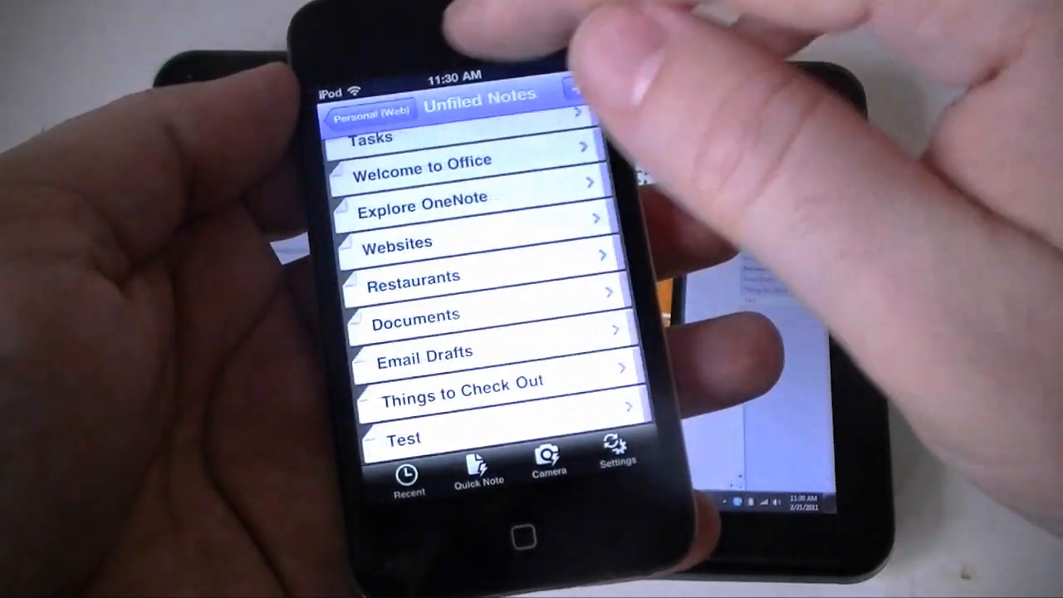
- Back out of Unfiled Notes to the Home screen listing the five notebooks
click(365, 113)
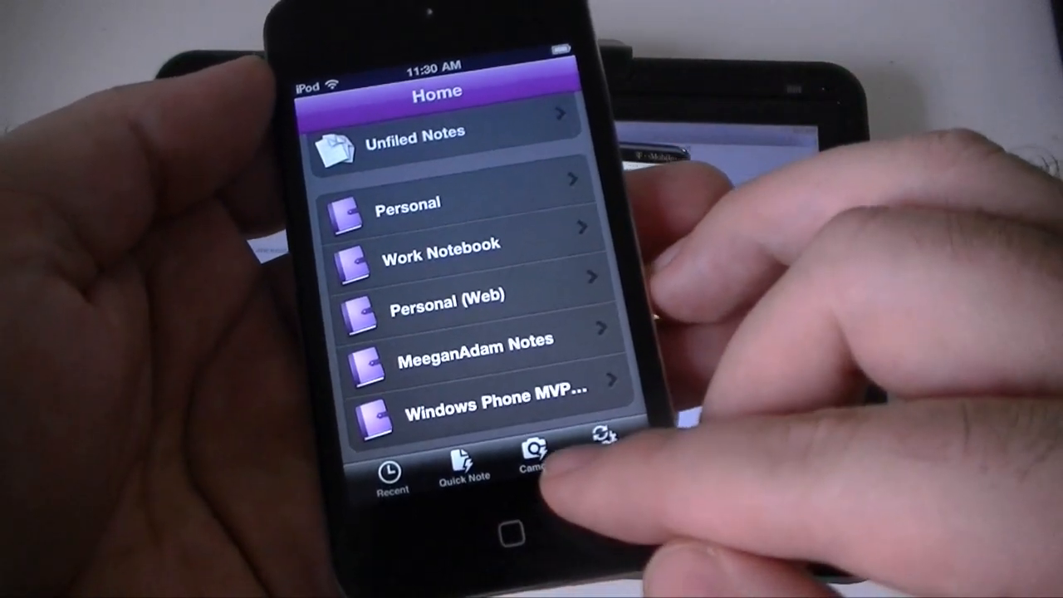
scroll(up, 3)
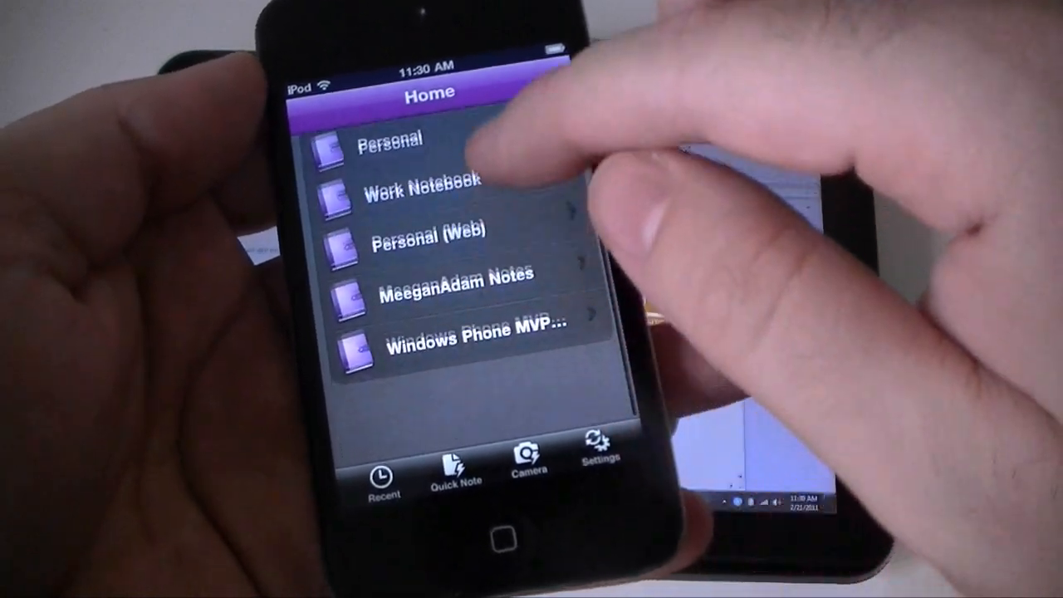